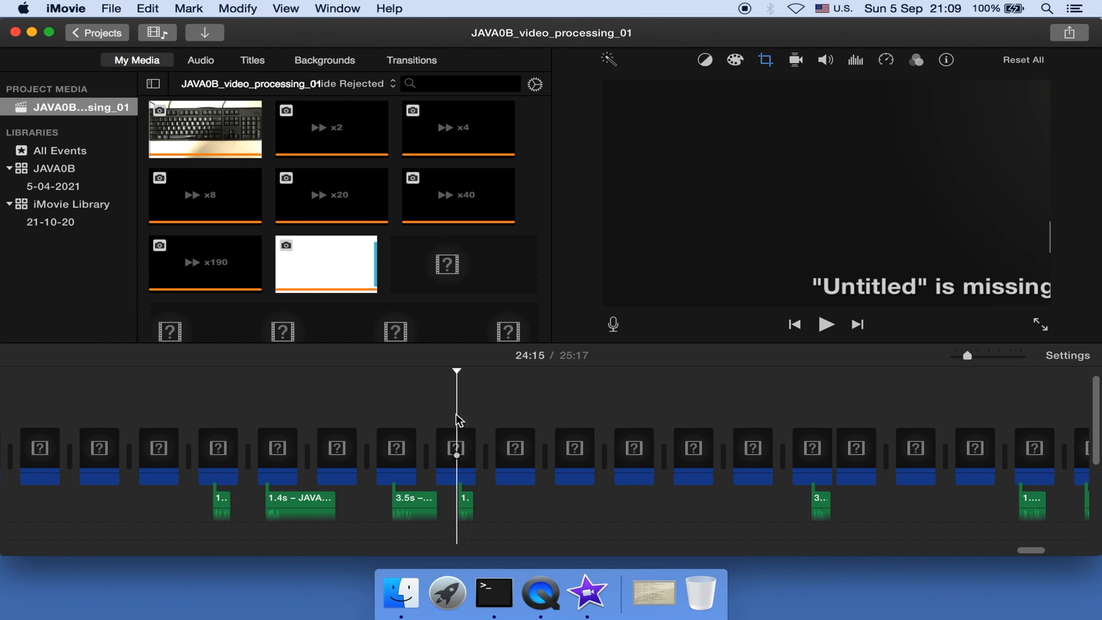
pyautogui.moveTo(973, 304)
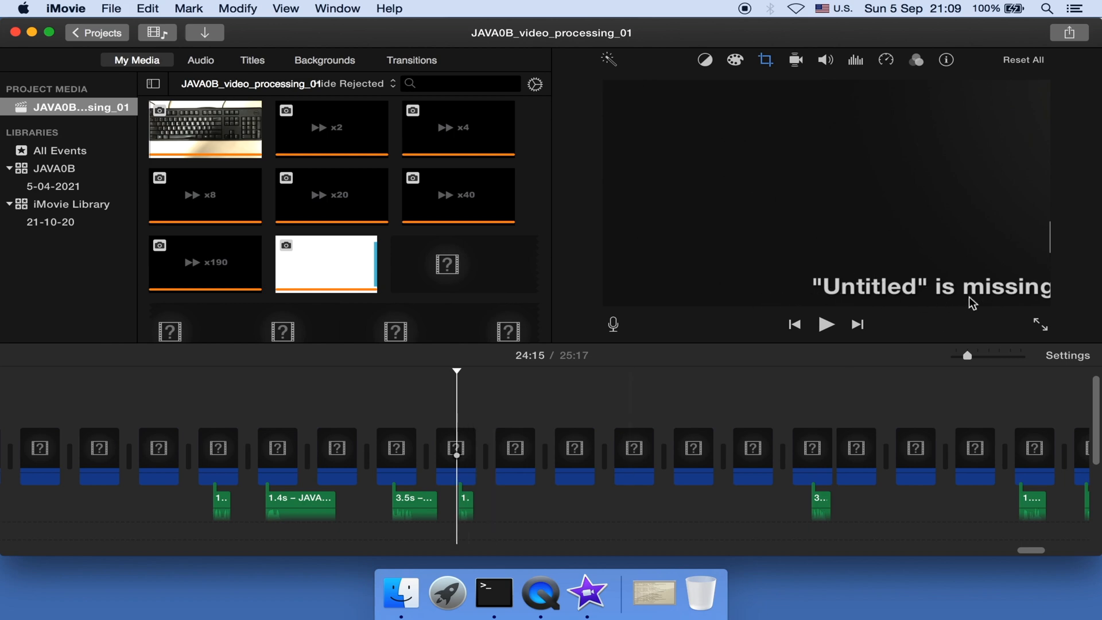
pyautogui.moveTo(822, 300)
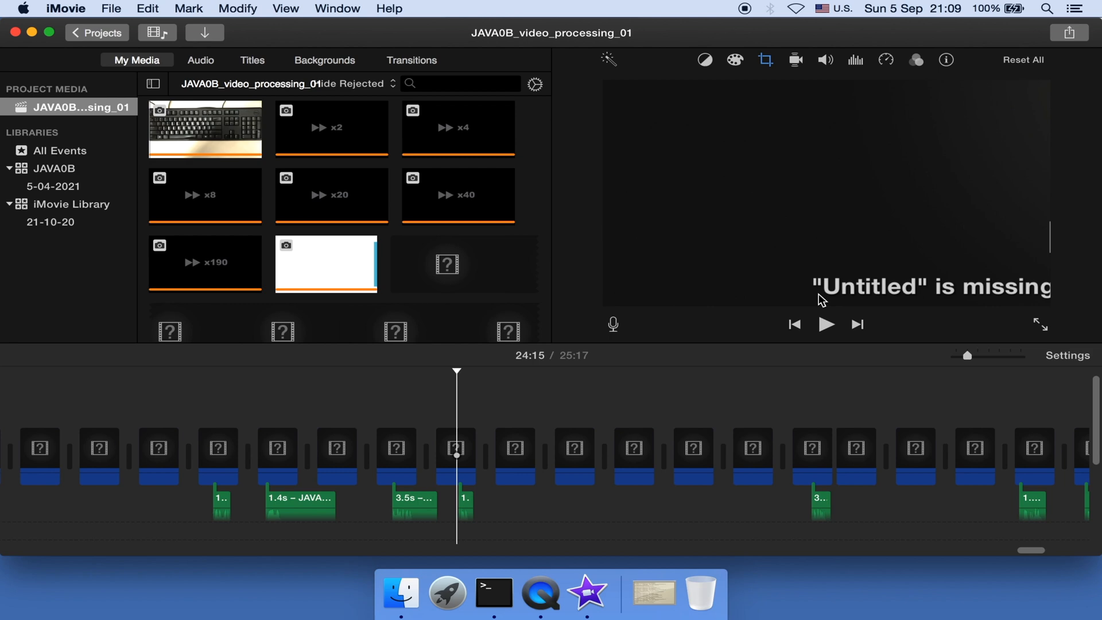
pyautogui.moveTo(772, 323)
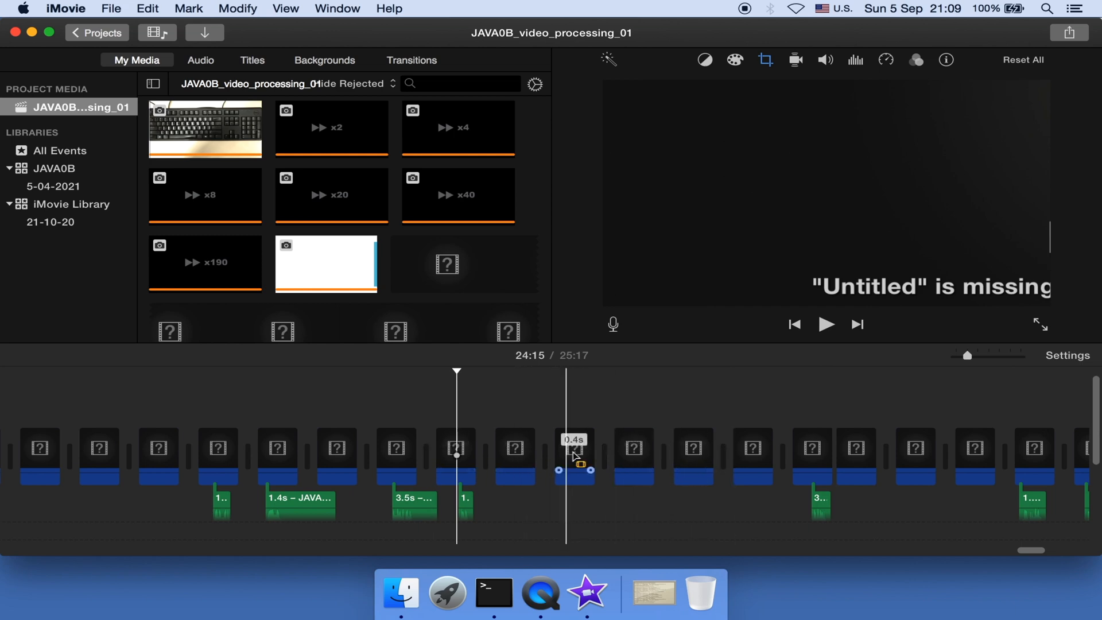
# - Reveal the 0.4s timeline clip's source in My Media and view its Missing File notice
pyautogui.rightClick(572, 457)
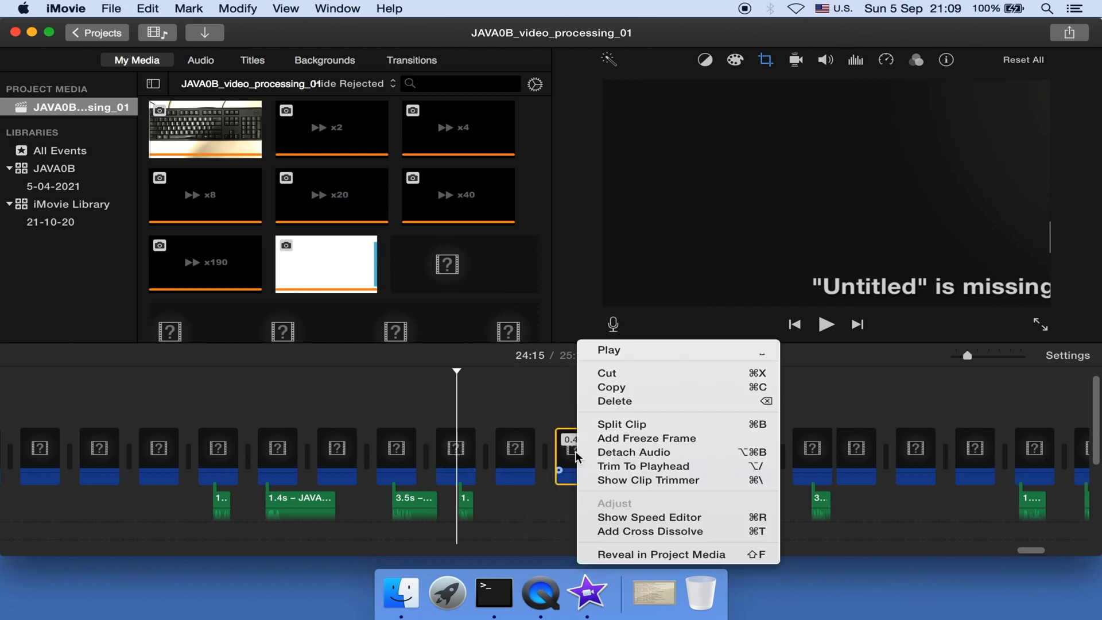
pyautogui.moveTo(647, 532)
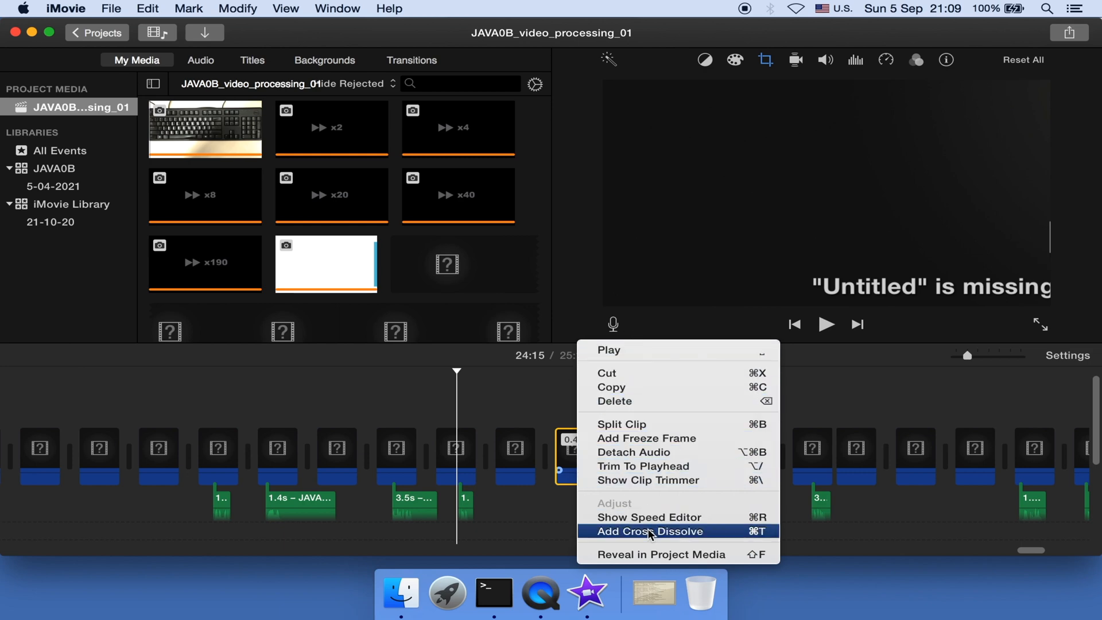
pyautogui.moveTo(657, 554)
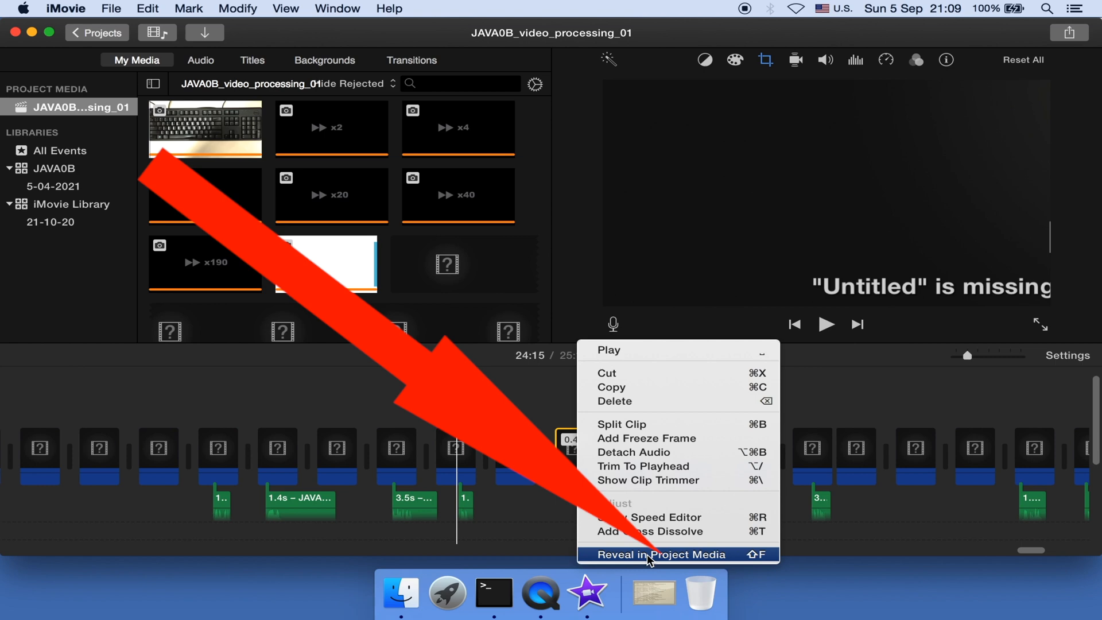
pyautogui.click(657, 555)
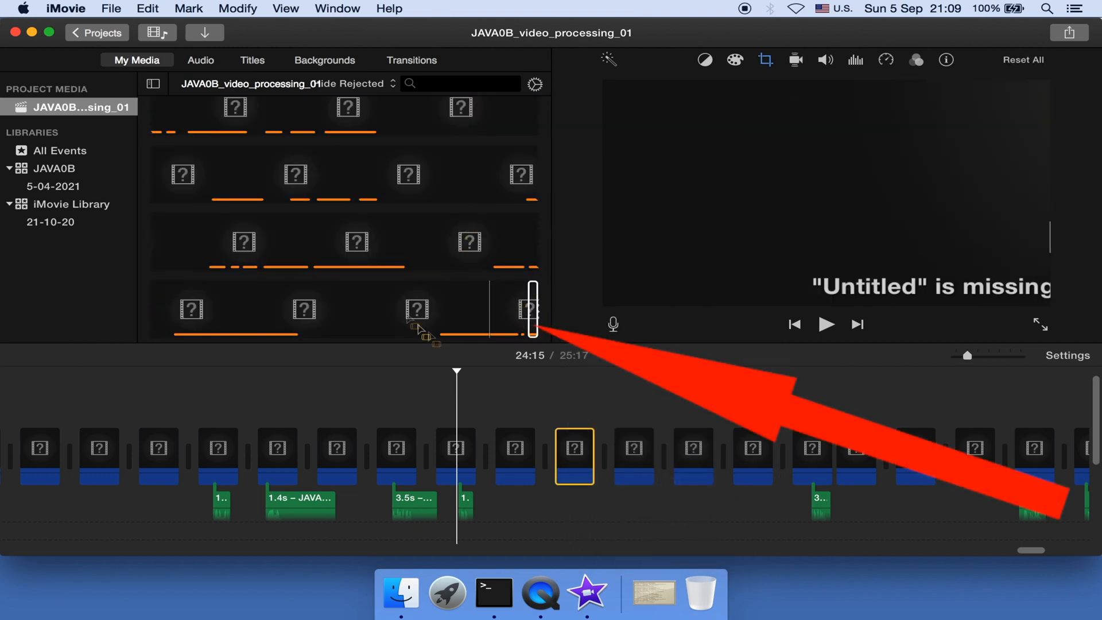
pyautogui.click(531, 309)
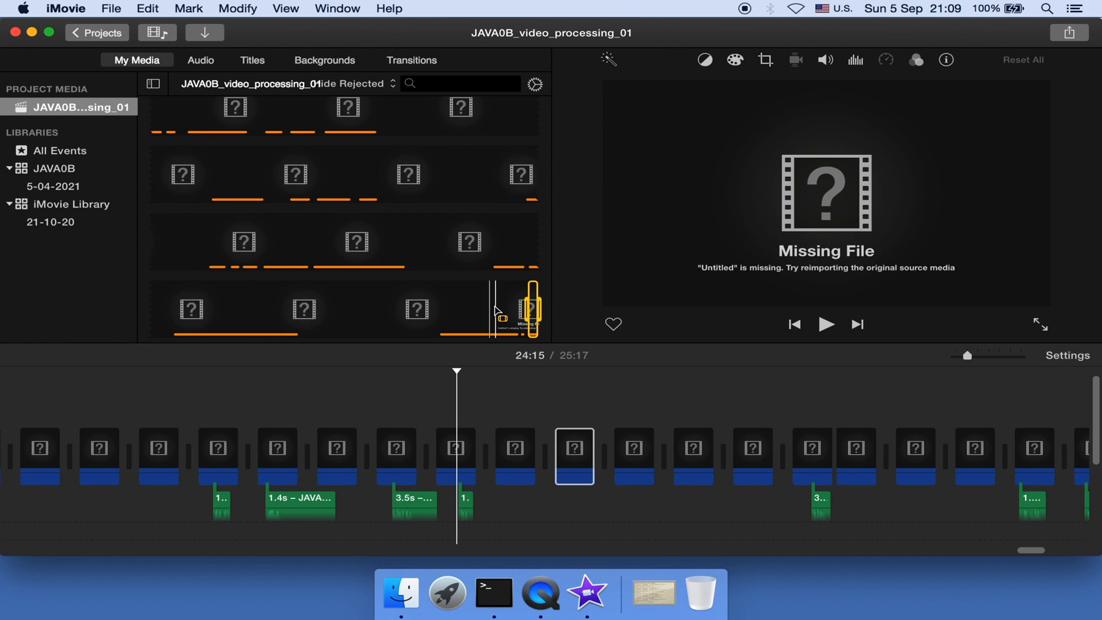
# - Reveal the missing source clip in Finder, exposing the broken Untitled.mp4 alias
pyautogui.rightClick(530, 309)
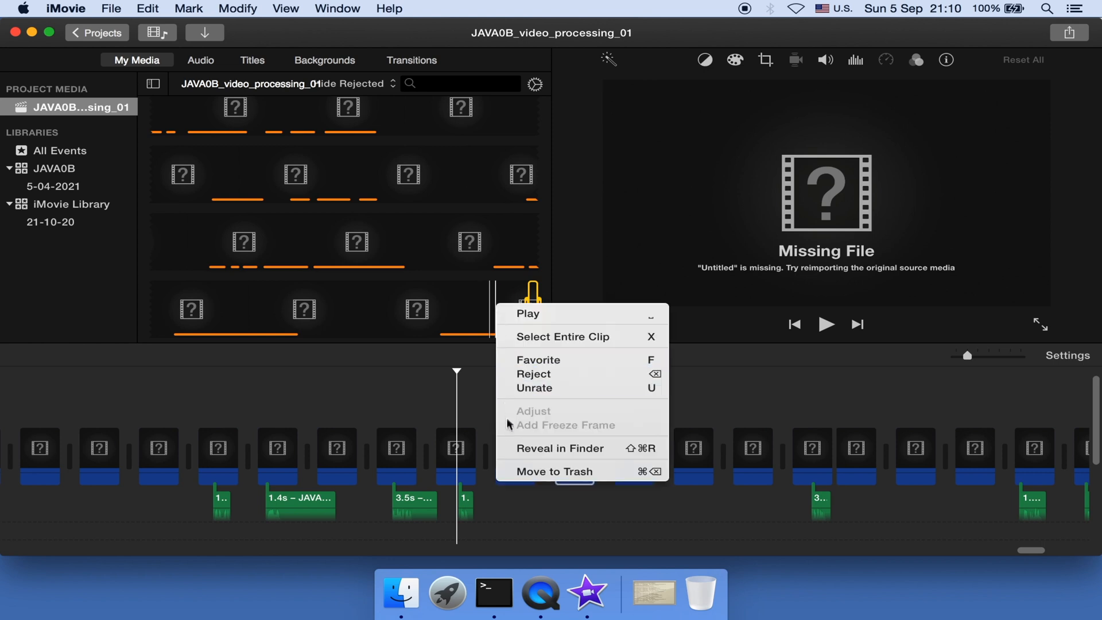
pyautogui.moveTo(558, 449)
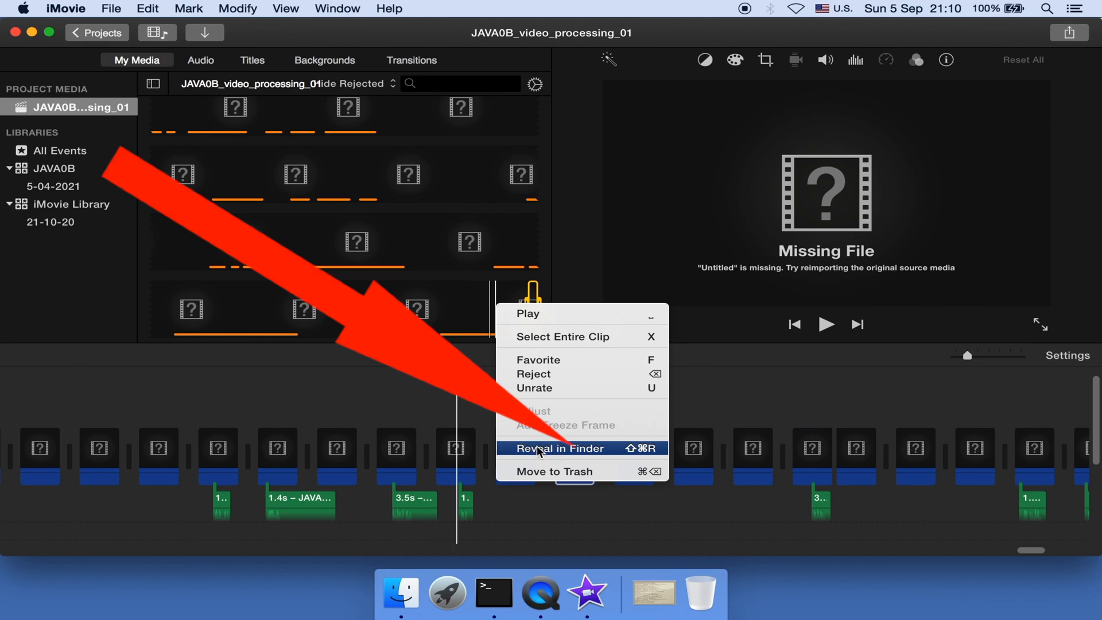
pyautogui.click(558, 448)
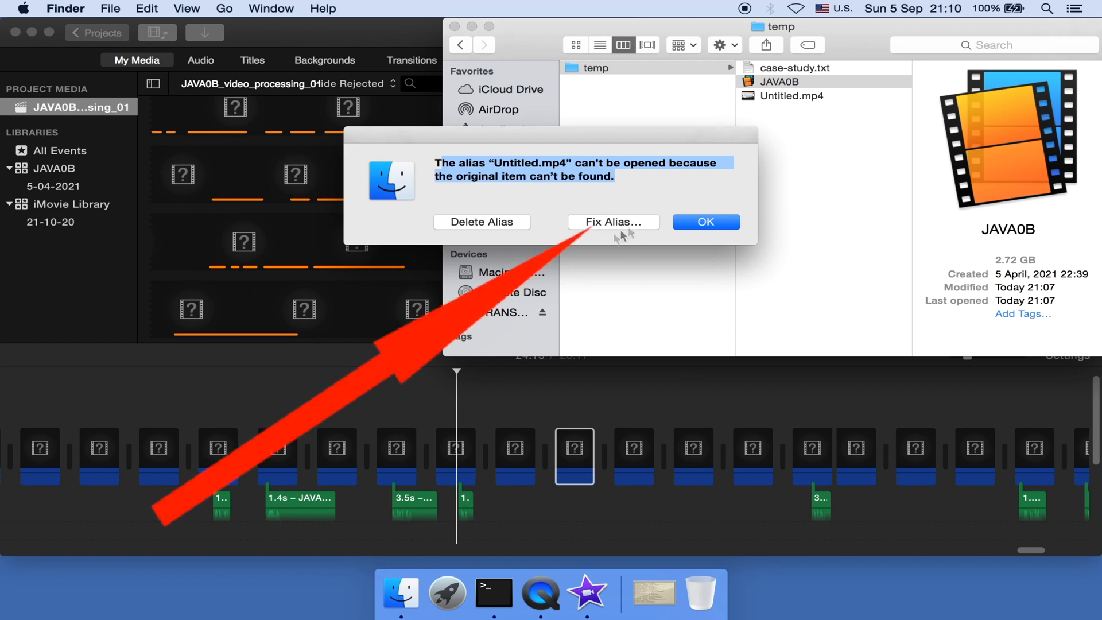
pyautogui.moveTo(626, 228)
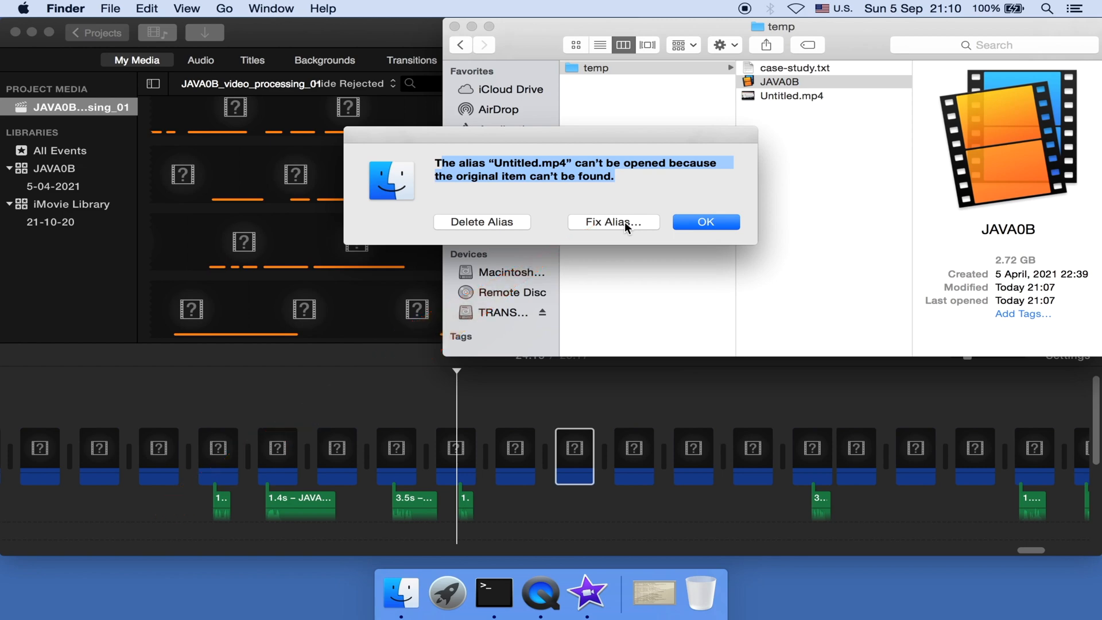
# - Try fixing the alias with Desktop > temp > Untitled.mp4, then dismiss error -36
pyautogui.click(612, 222)
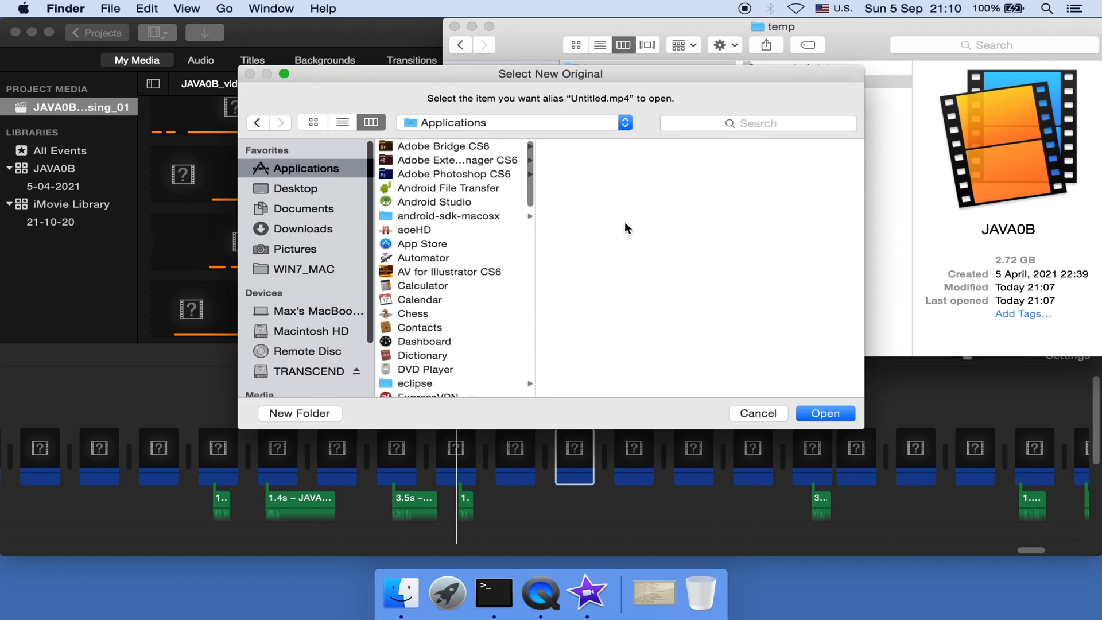
pyautogui.moveTo(323, 195)
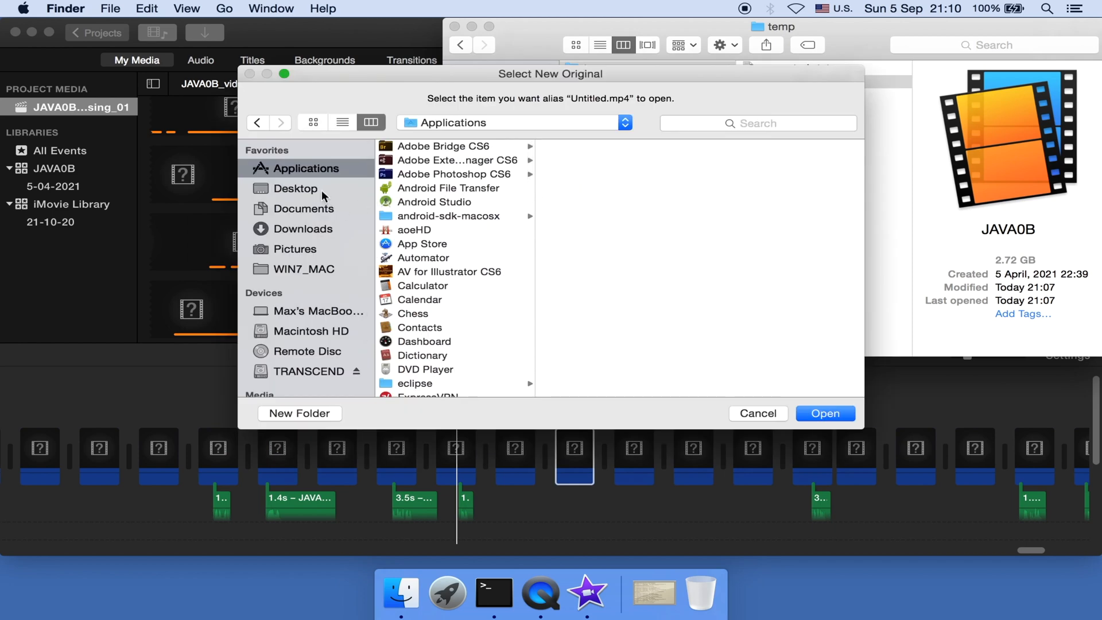
pyautogui.click(296, 188)
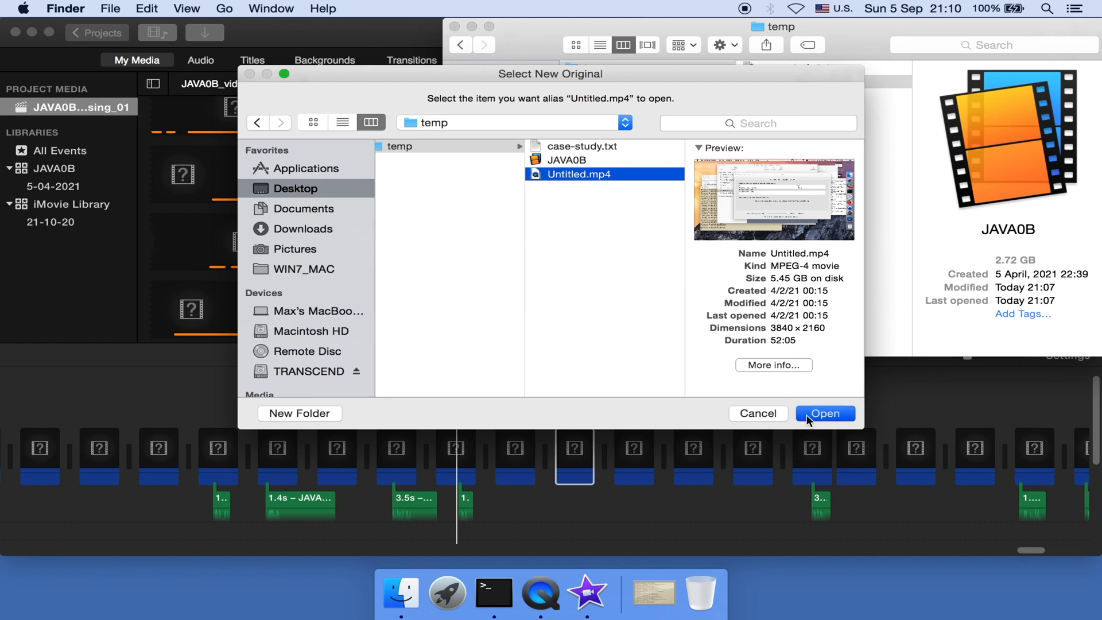
pyautogui.click(824, 413)
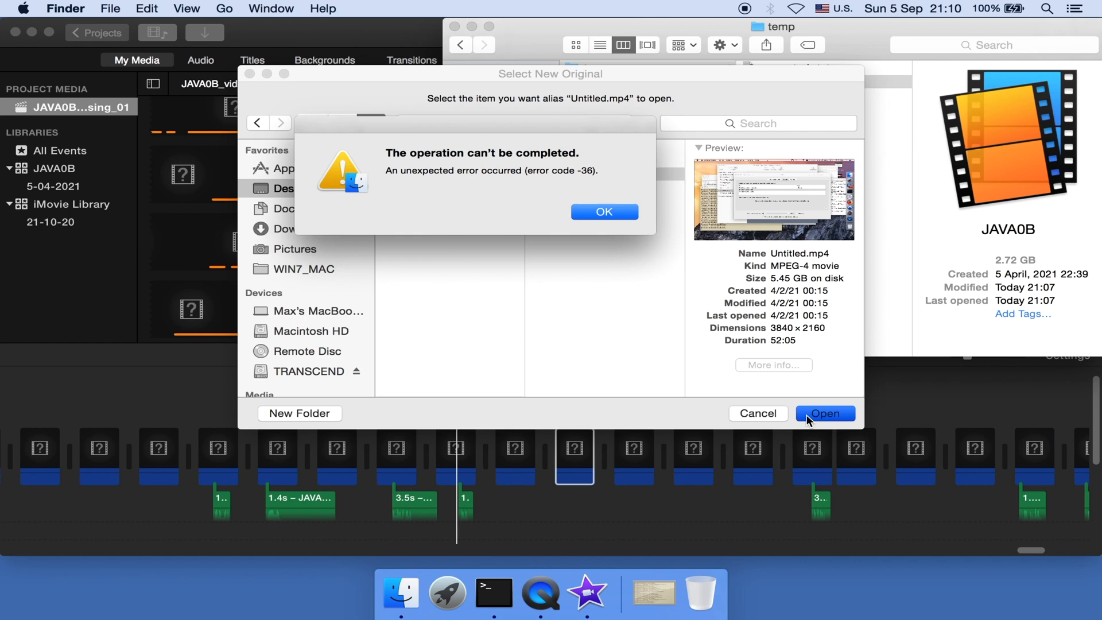
pyautogui.moveTo(368, 151)
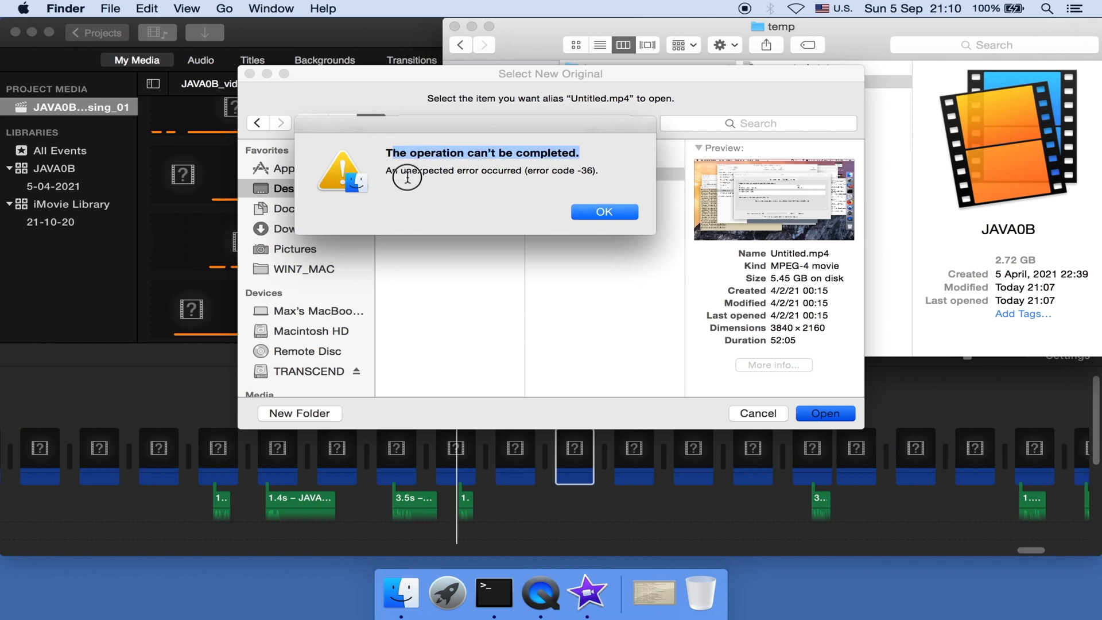
pyautogui.moveTo(500, 174)
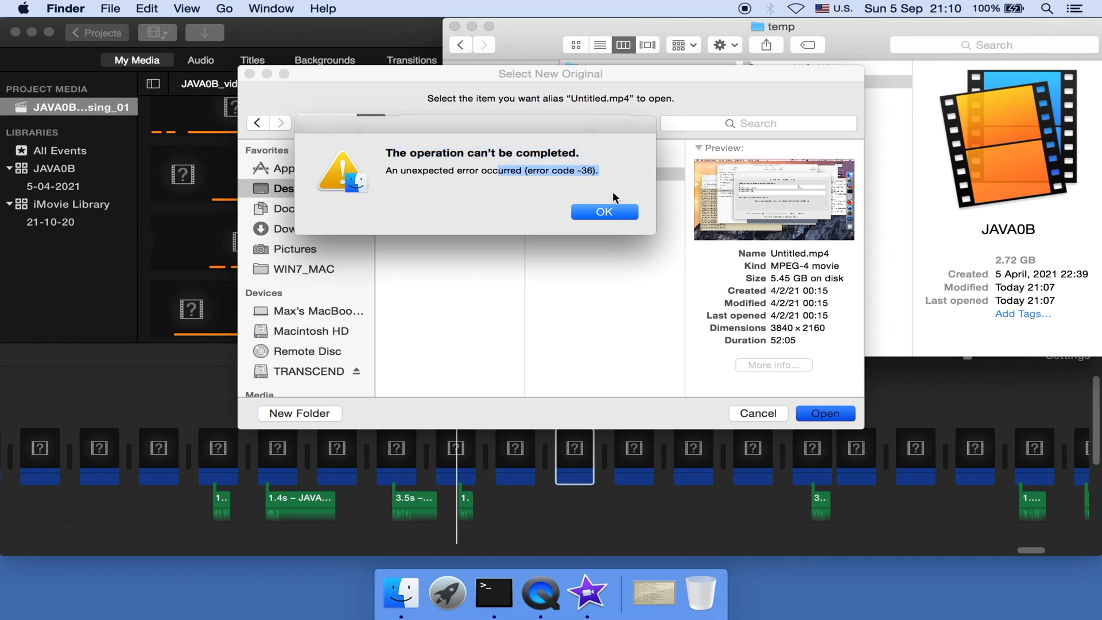
pyautogui.click(604, 211)
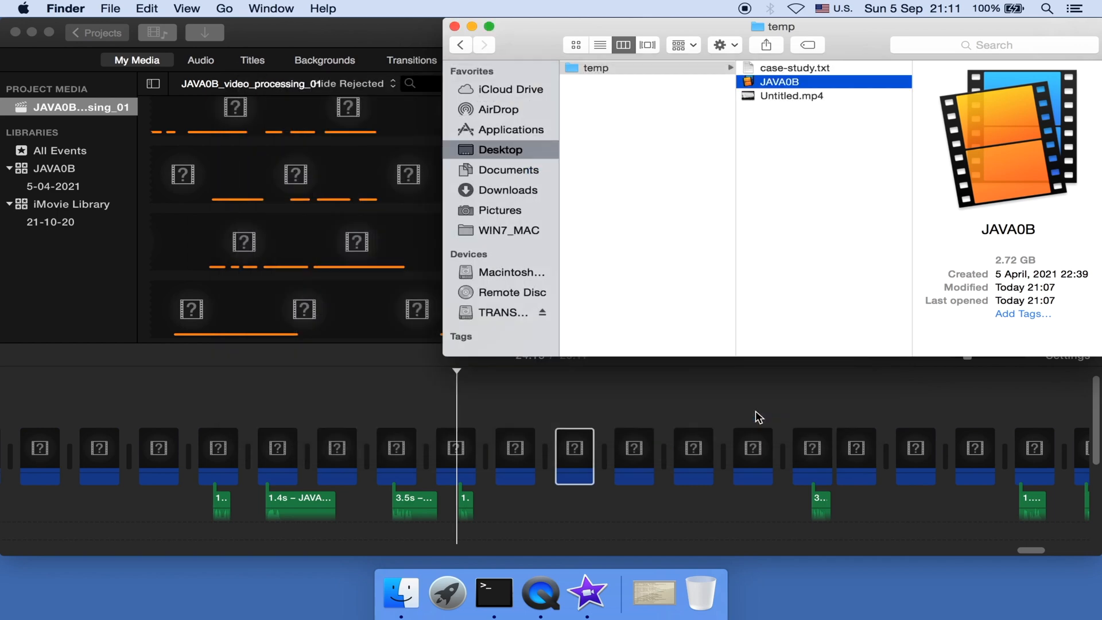
pyautogui.moveTo(769, 115)
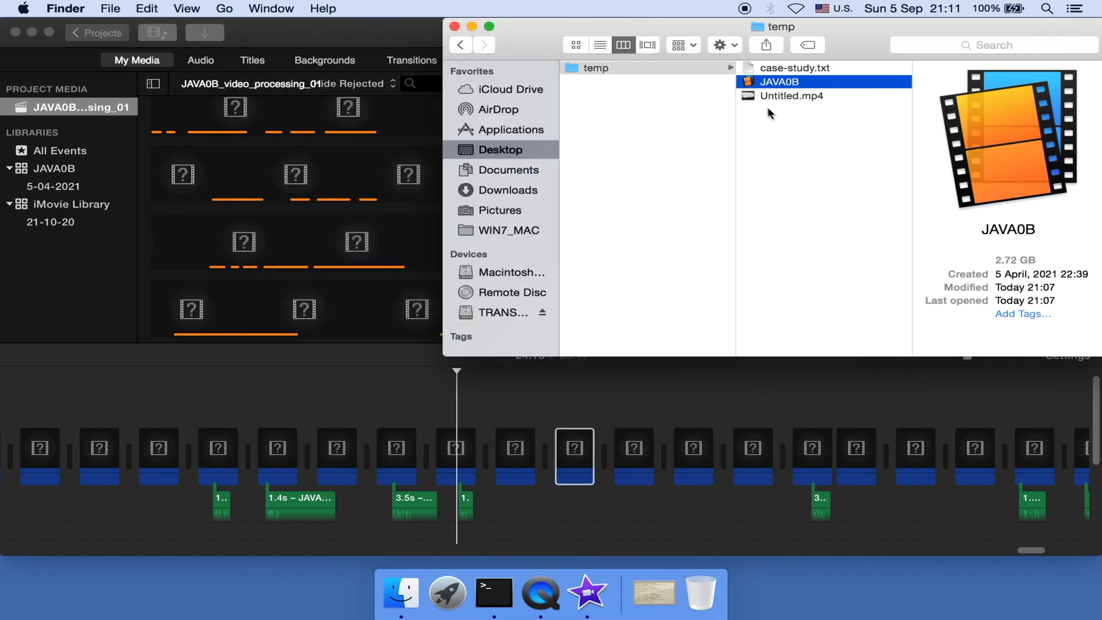
# - Select the 5.45 GB, 52:05 Untitled.mp4 video in the temp folder
pyautogui.click(791, 96)
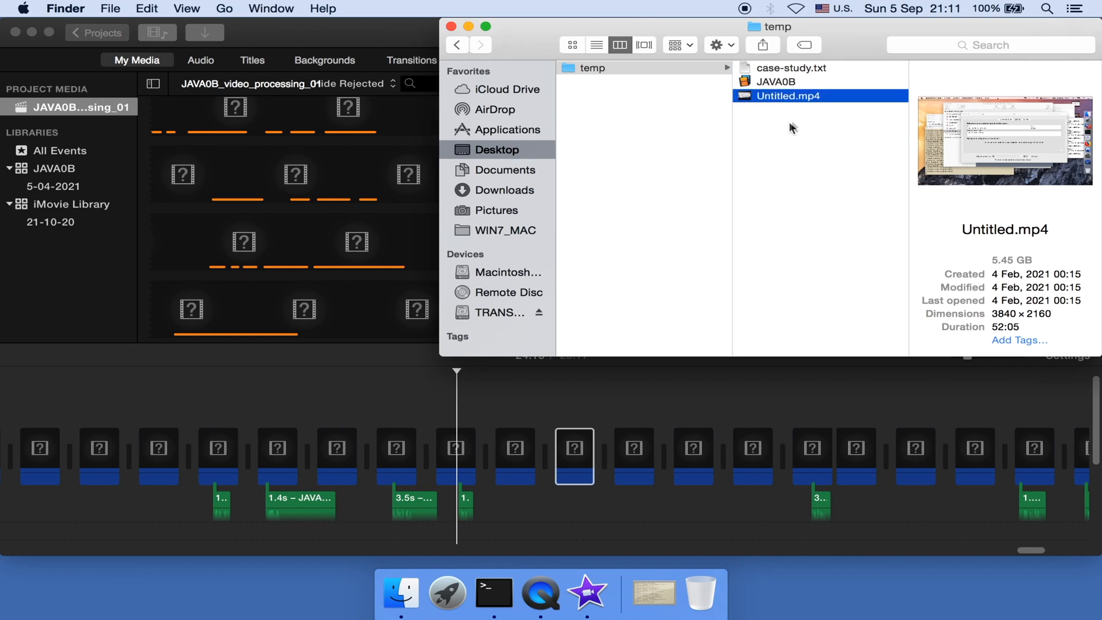
pyautogui.moveTo(404, 82)
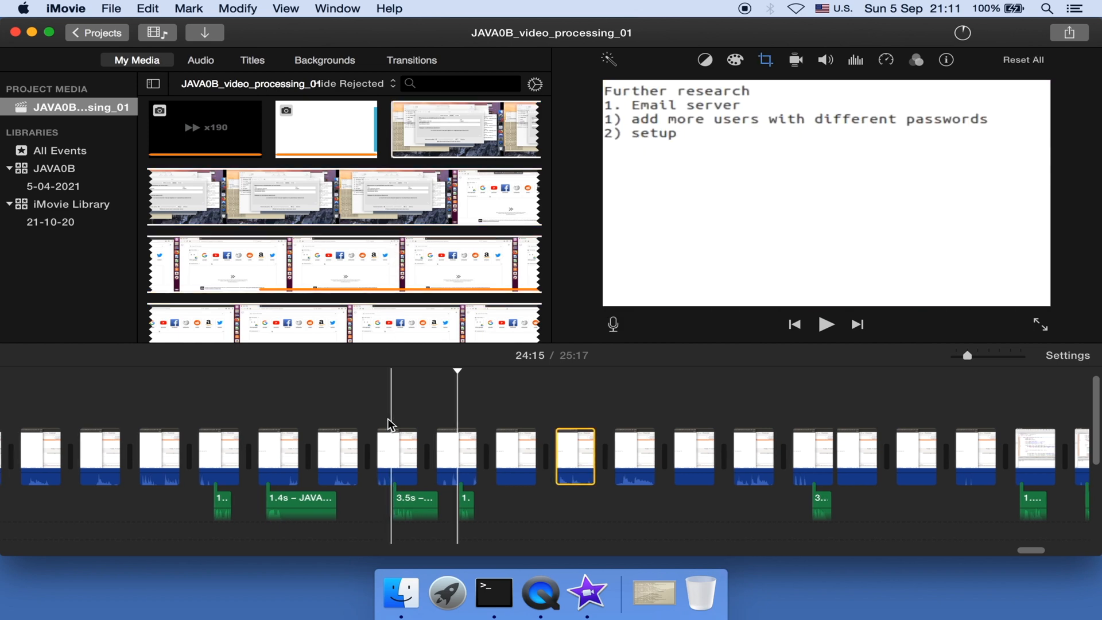
# - Scroll the timeline to confirm restored thumbnails, then play from around 12:16
pyautogui.hscroll(-3)
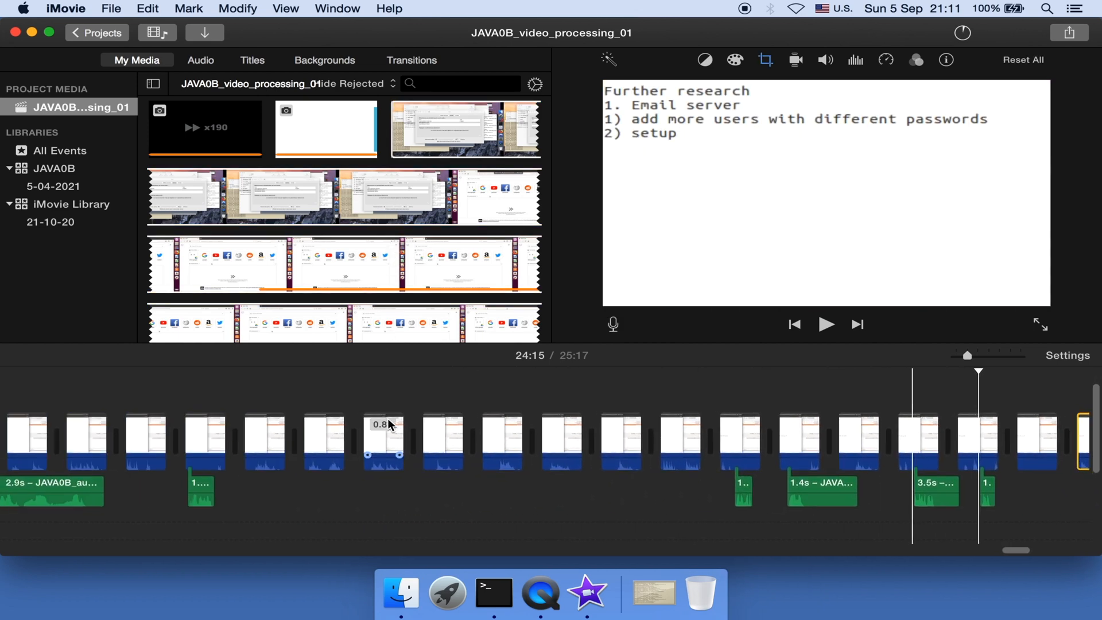
pyautogui.hscroll(-3)
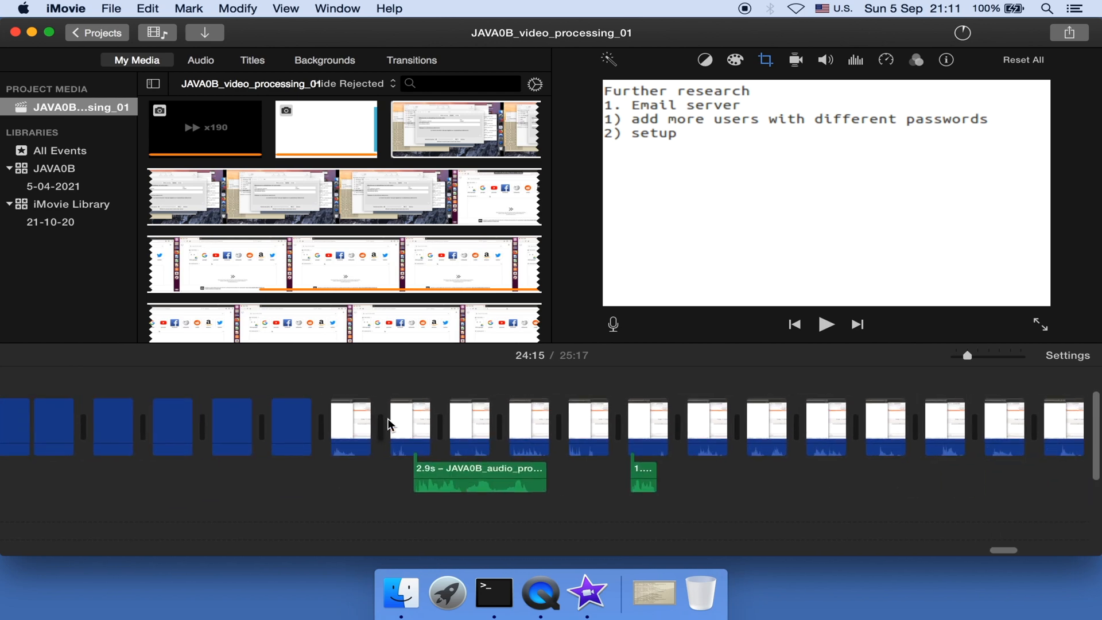
pyautogui.hscroll(-3)
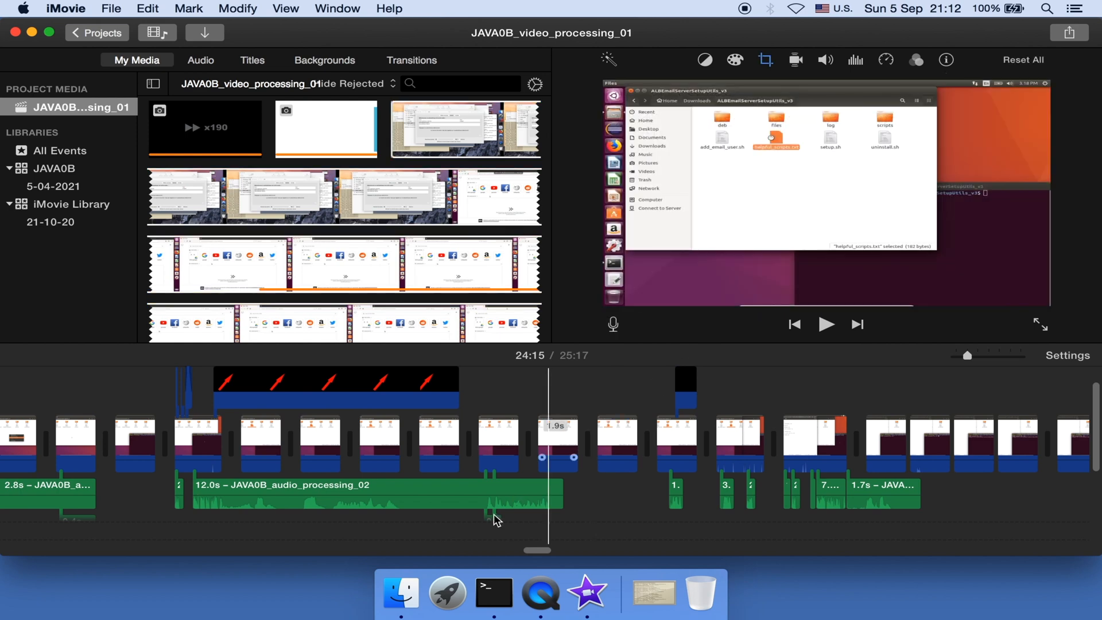
pyautogui.click(825, 324)
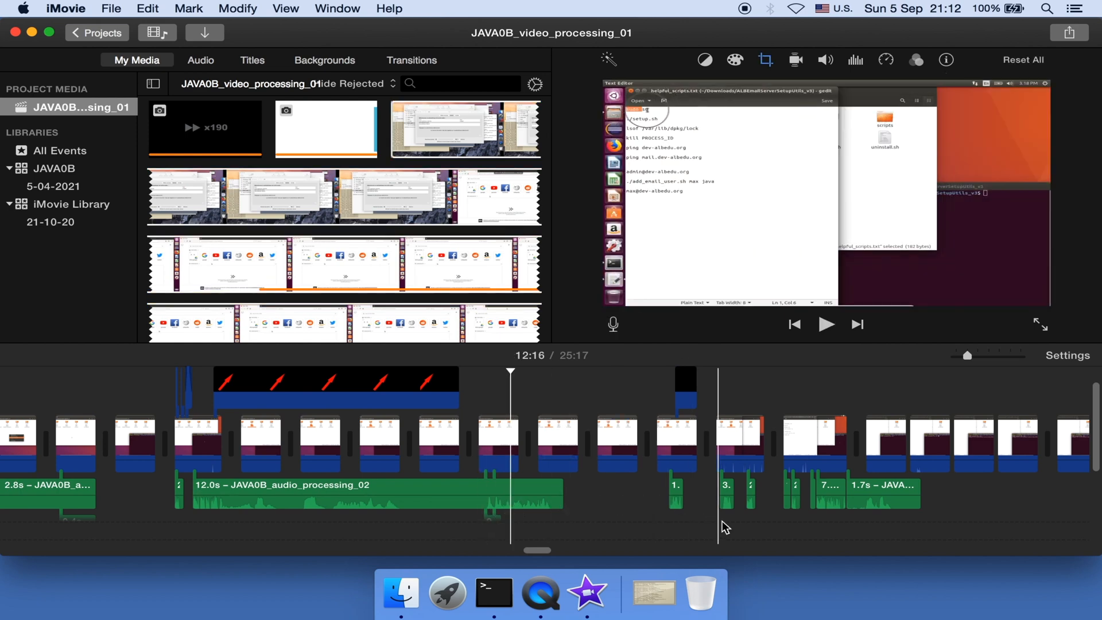
pyautogui.click(826, 324)
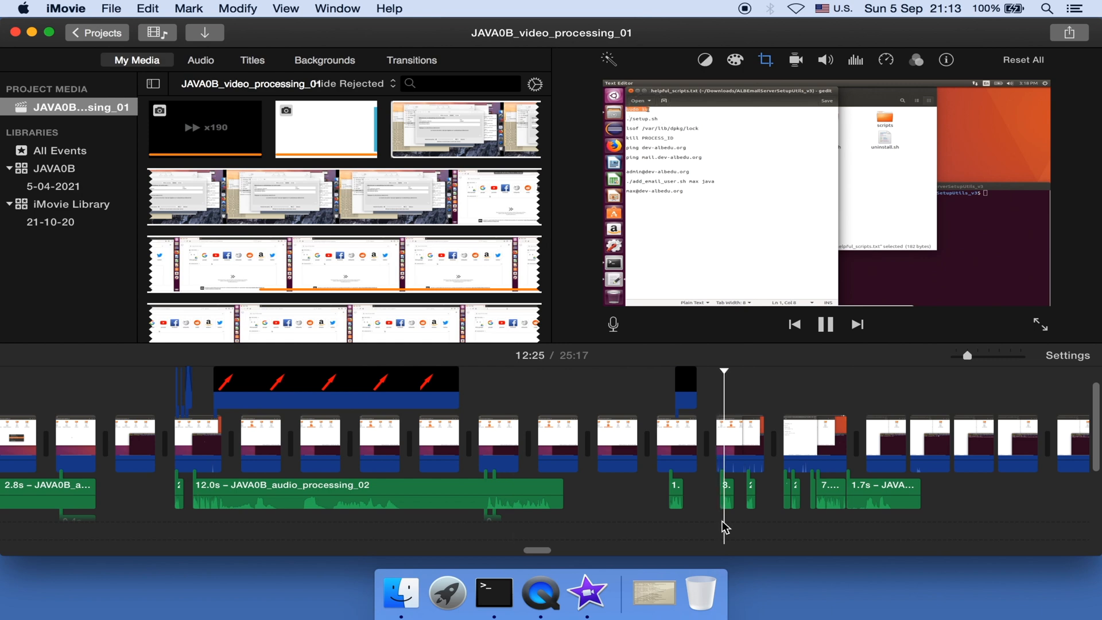